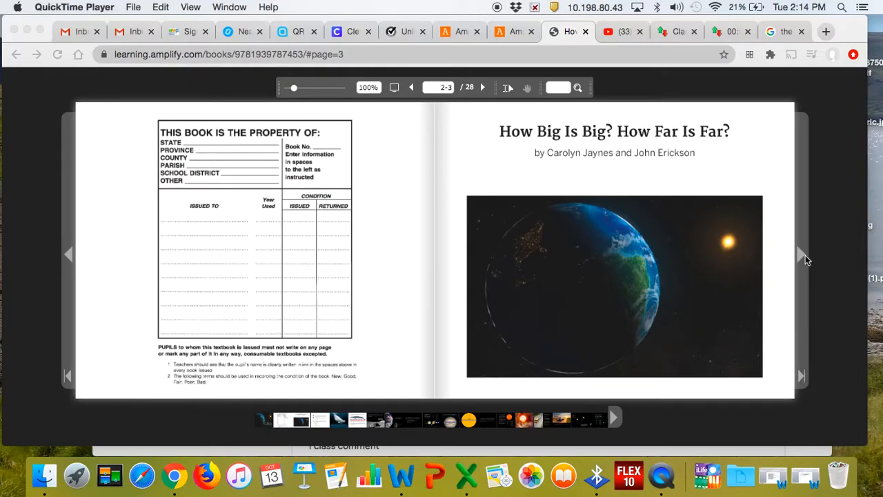
# - Turn past the title page to the copyright and beluga whale spread
pyautogui.click(800, 256)
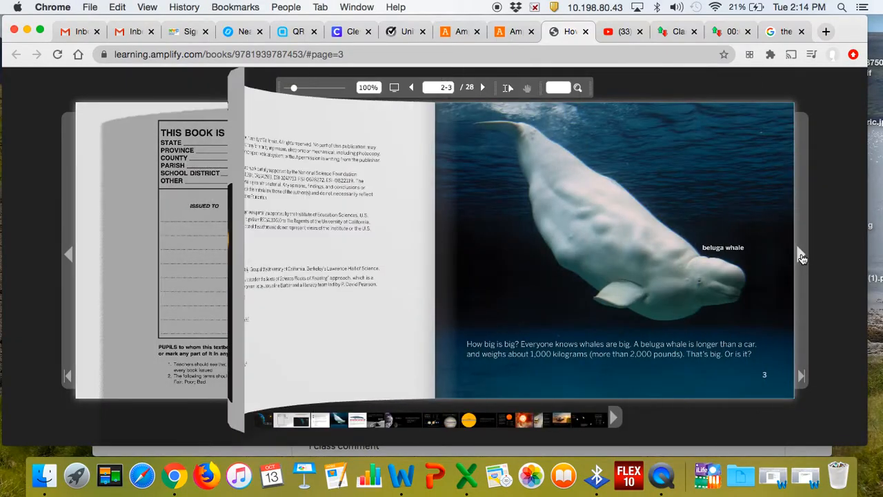
pyautogui.click(483, 86)
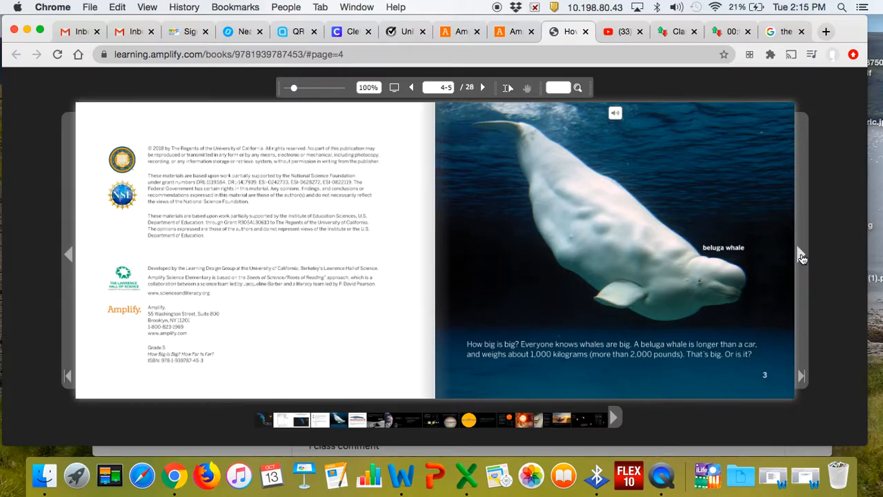
pyautogui.moveTo(805, 259)
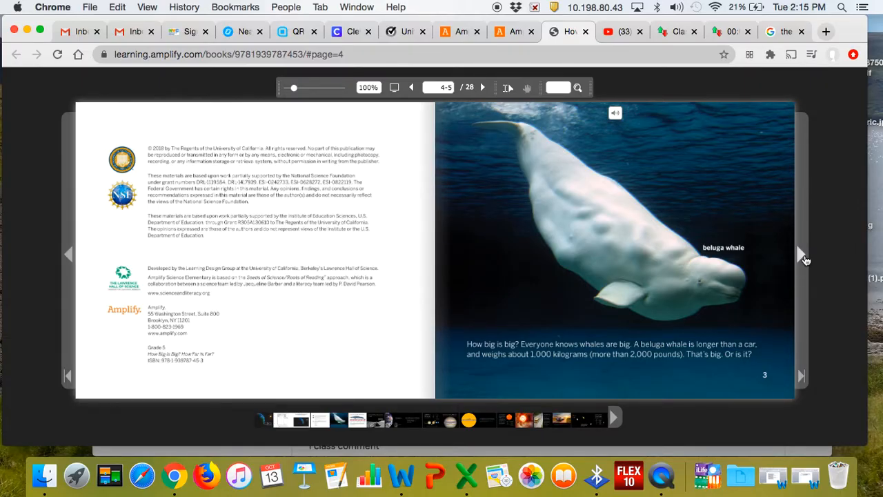
# - Turn to pages 6–7 with the blue whale comparison and the Moon's surface
pyautogui.click(800, 255)
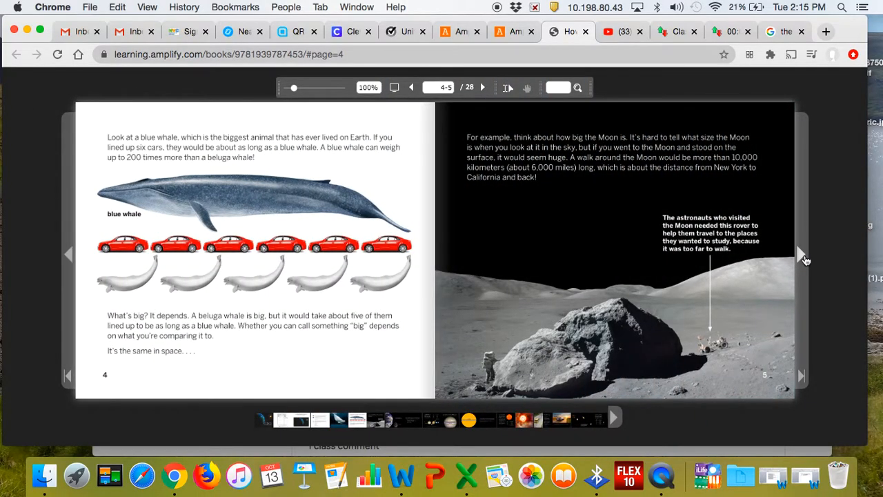
pyautogui.click(800, 255)
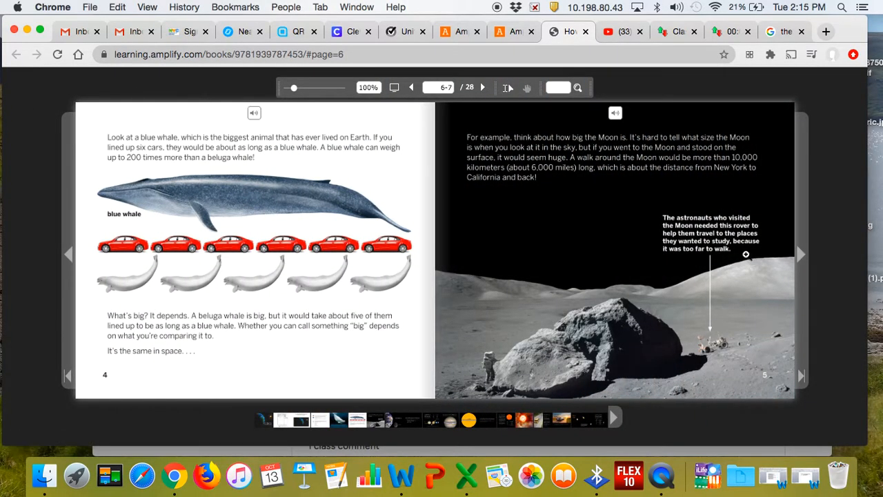
pyautogui.moveTo(574, 215)
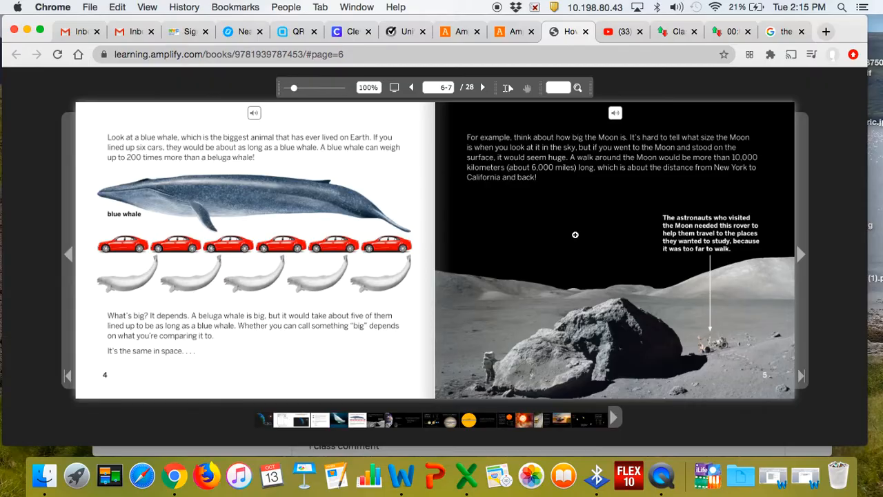
pyautogui.moveTo(265, 281)
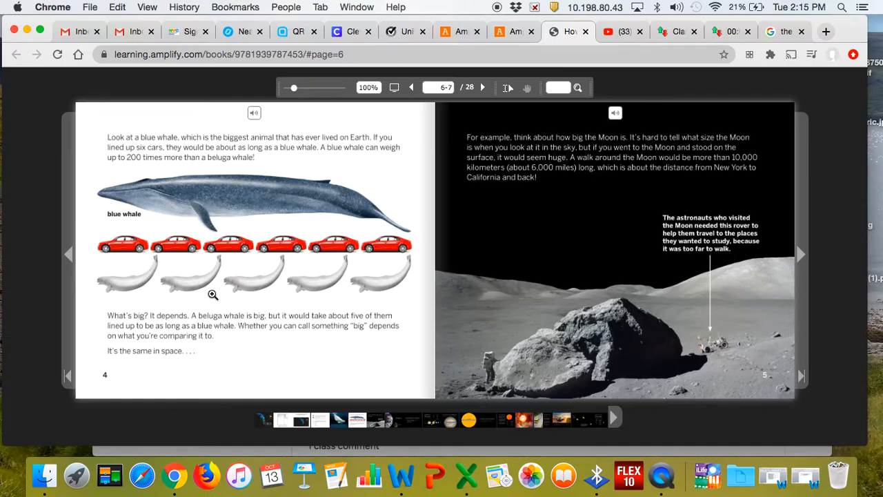
pyautogui.moveTo(590, 185)
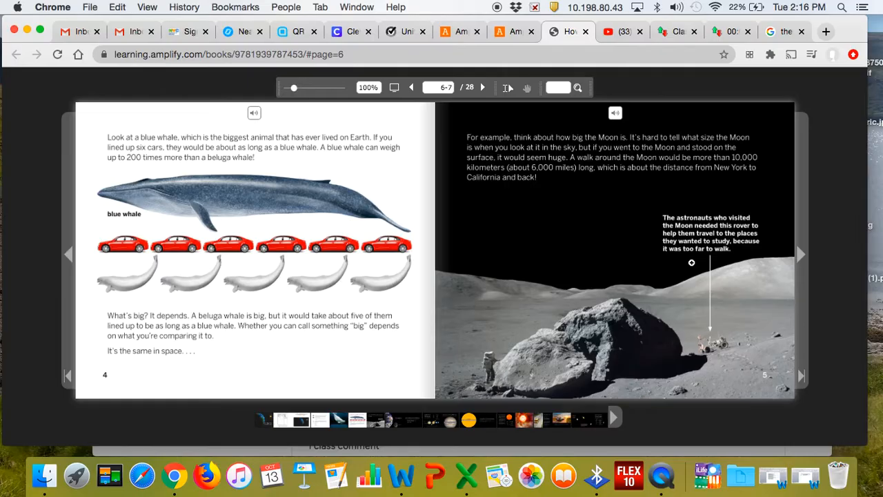
pyautogui.moveTo(498, 398)
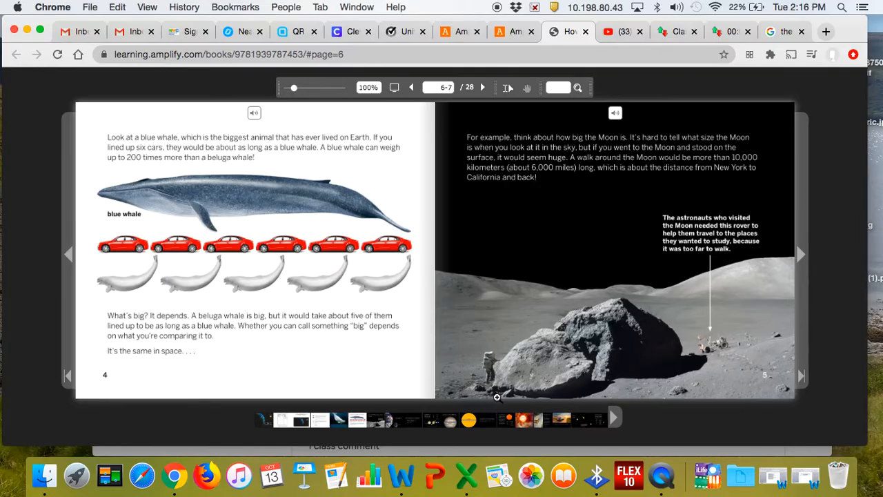
# - Turn to pages 8–9 showing the Moon is much smaller than Earth
pyautogui.click(800, 254)
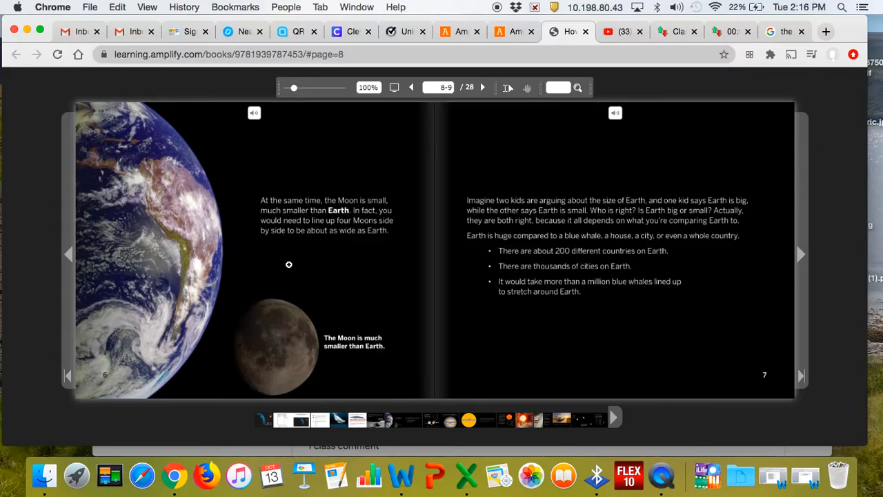
pyautogui.moveTo(212, 268)
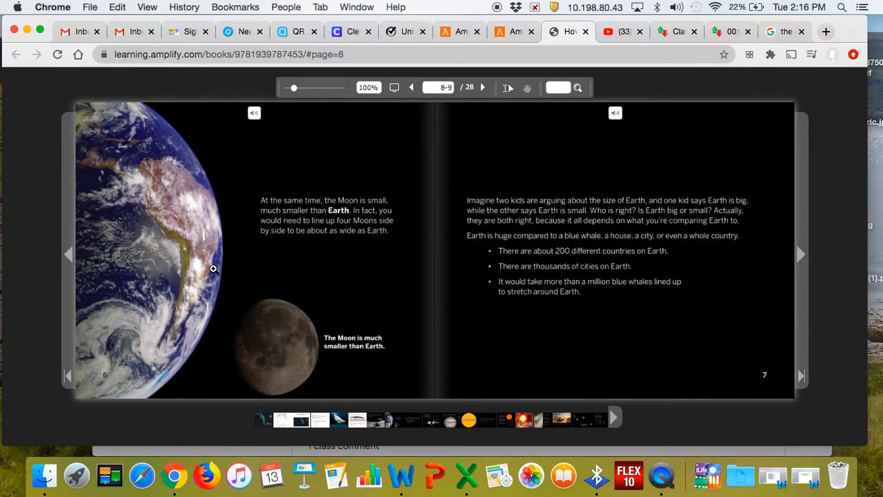
pyautogui.moveTo(455, 236)
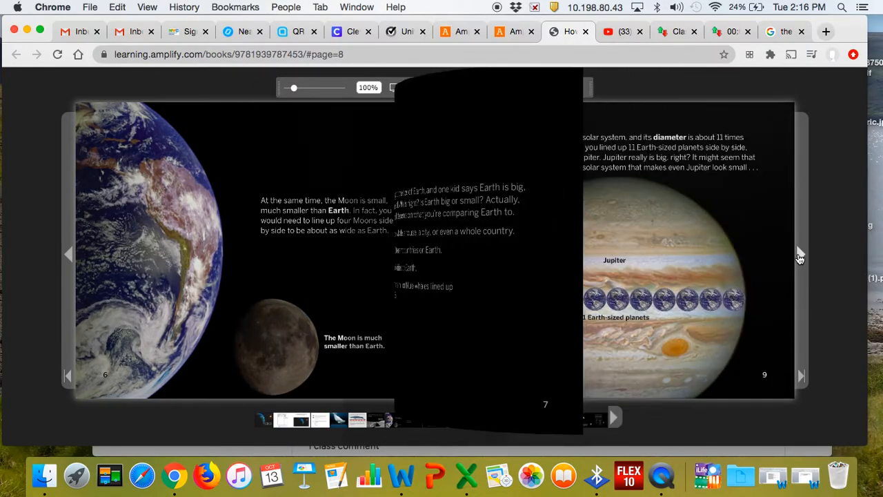
# - Turn to pages 10–11 with the planet diameter table and Jupiter comparison
pyautogui.click(800, 258)
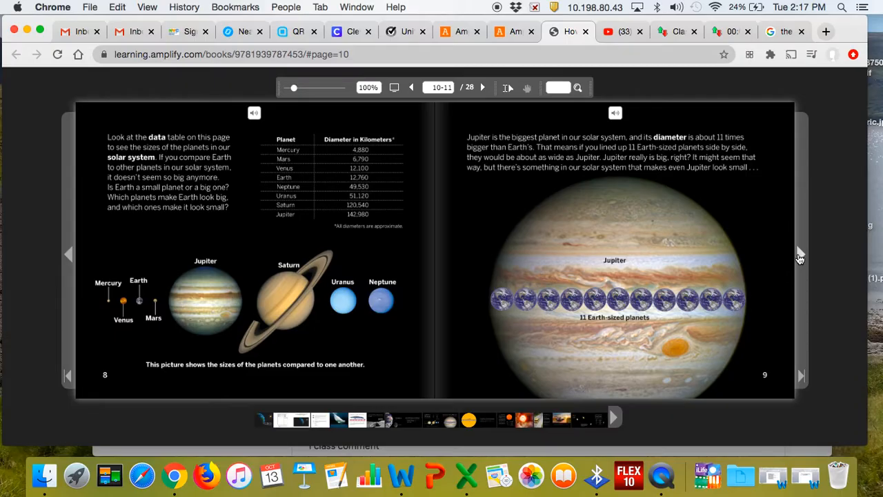
pyautogui.moveTo(544, 158)
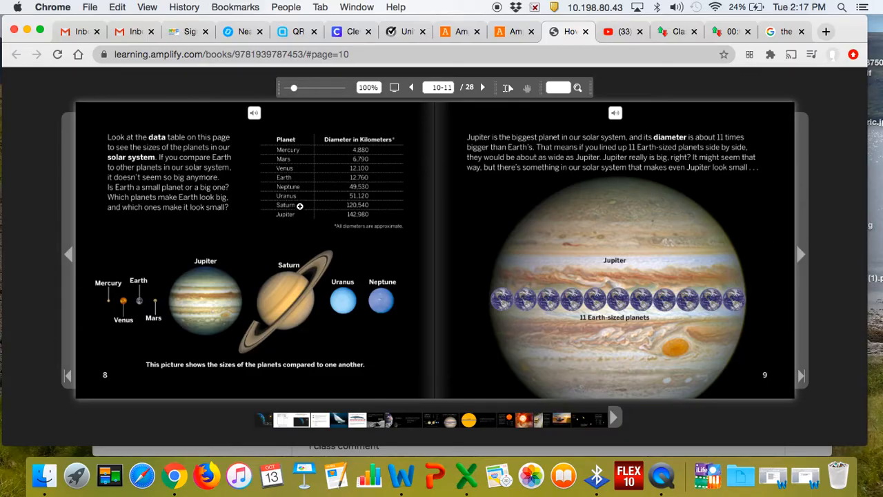
pyautogui.moveTo(395, 174)
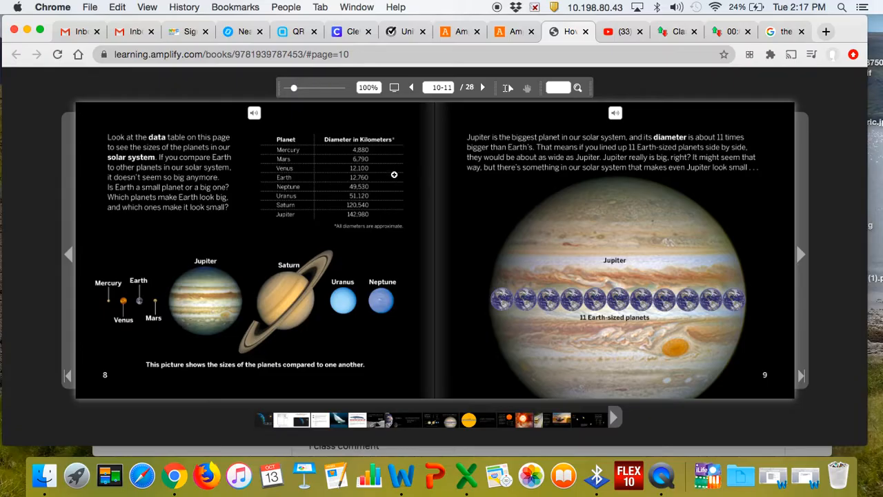
pyautogui.moveTo(393, 232)
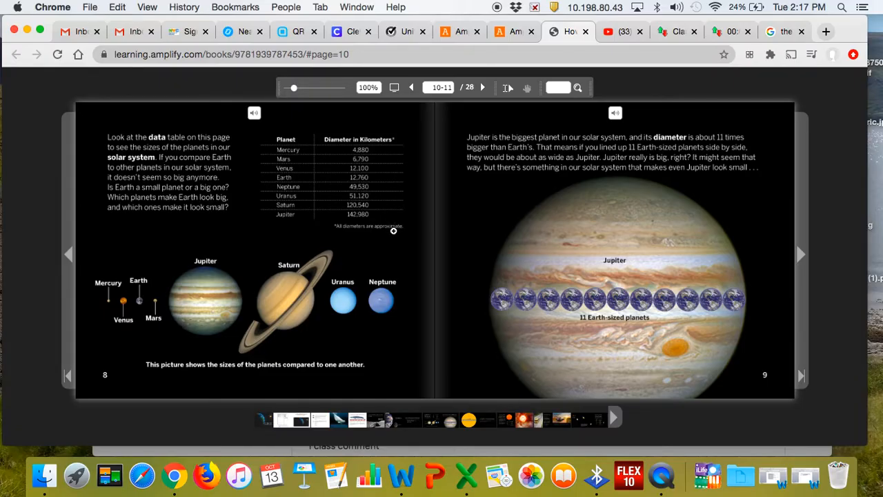
pyautogui.moveTo(342, 160)
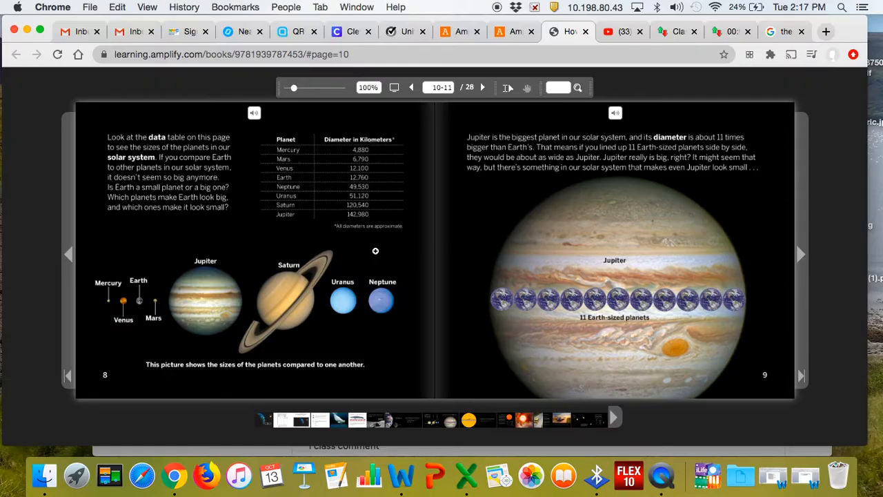
pyautogui.moveTo(517, 146)
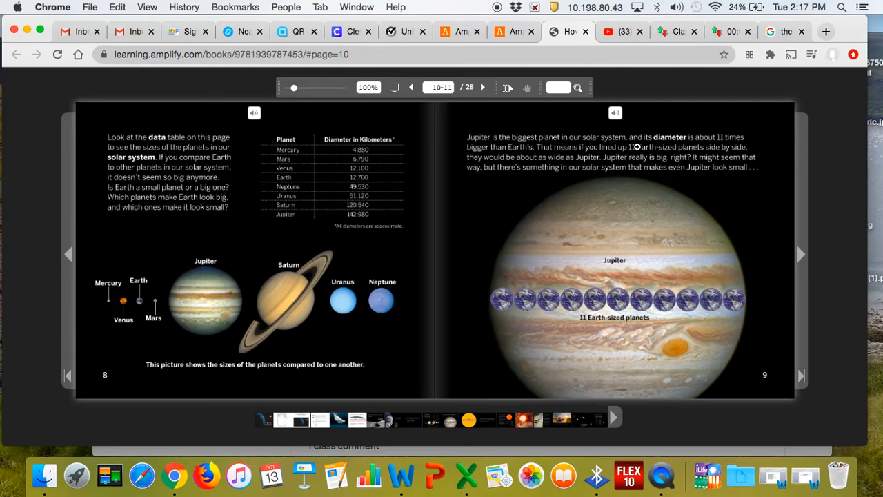
pyautogui.moveTo(500, 151)
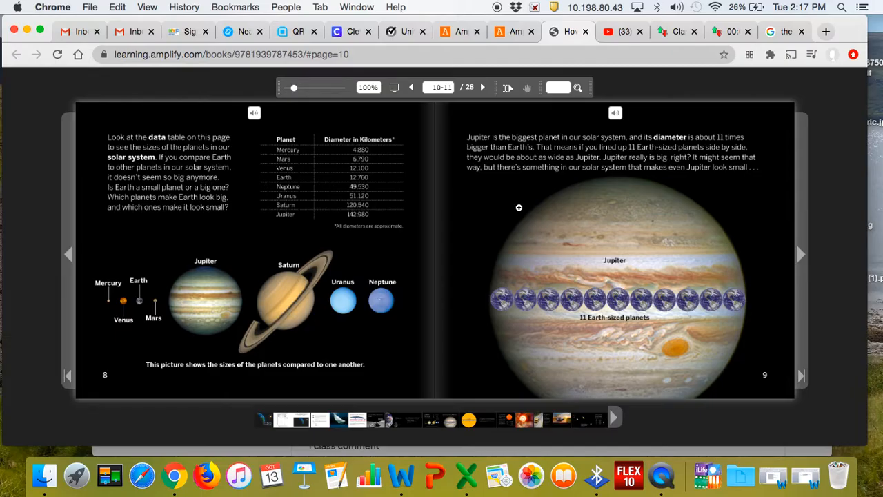
pyautogui.moveTo(799, 258)
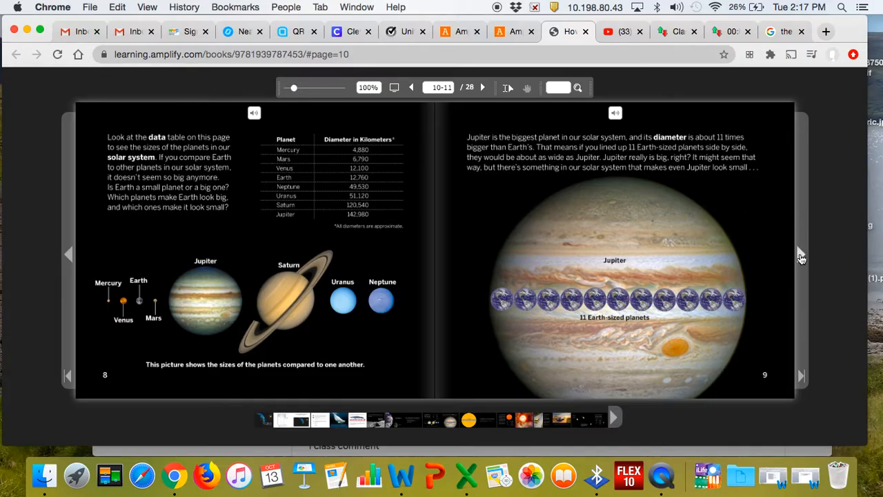